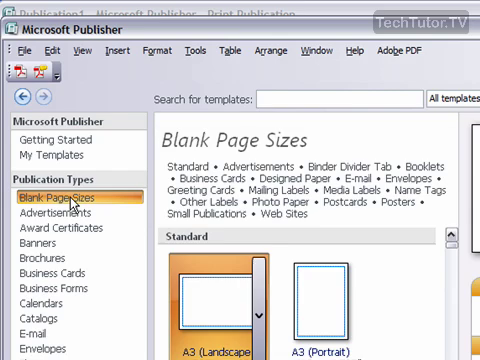
- Pick the A3 (Portrait) template from Blank Page Sizes and create the blank publication
scroll("down", 3)
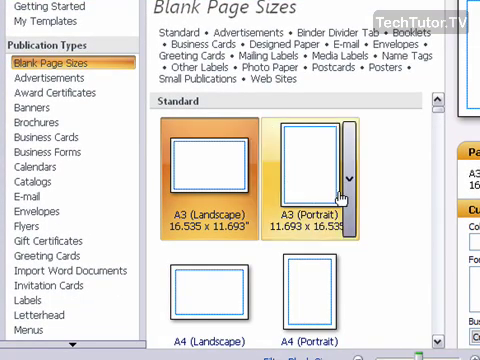
scroll("down", 3)
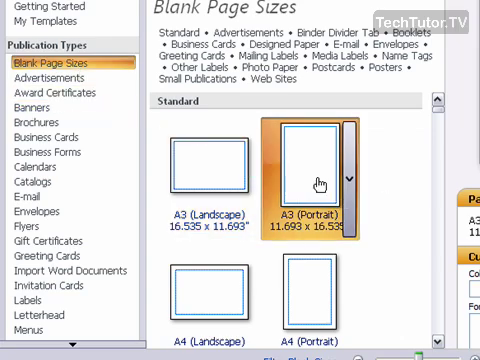
left_click(300, 170)
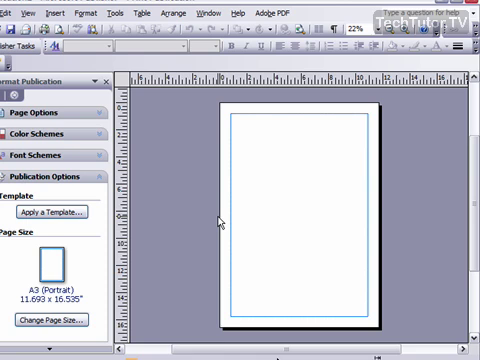